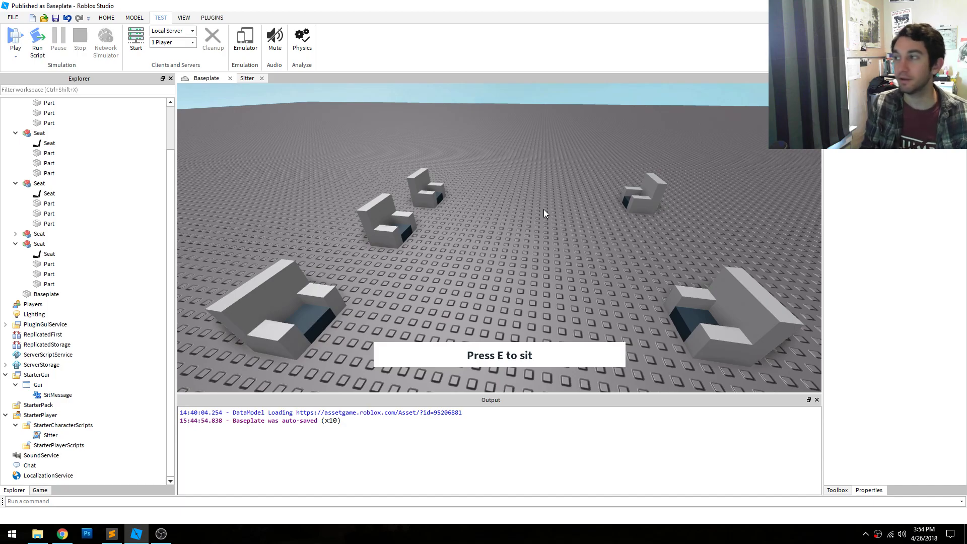
{"action": "mouse_move", "coordinate": [476, 235]}
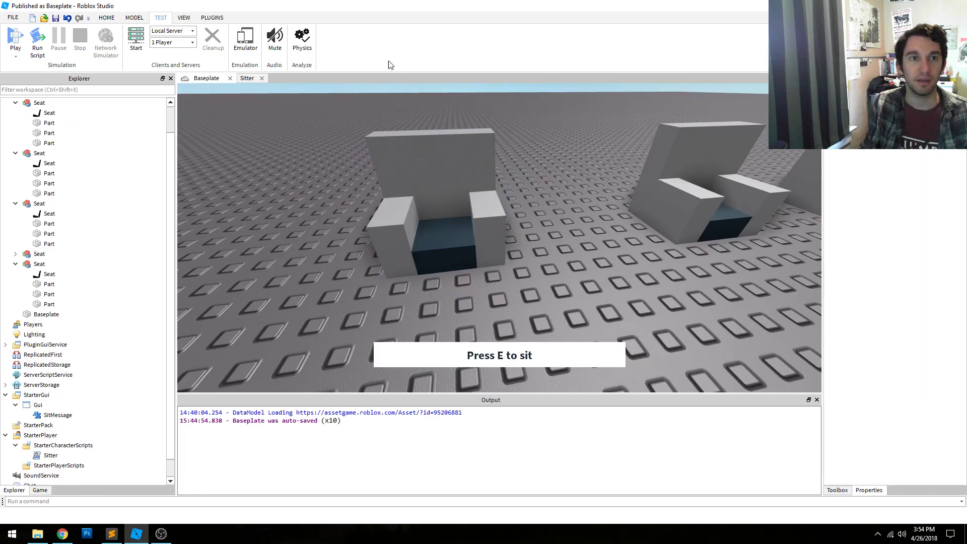
Switch to the ContextActionService wiki reference in Chrome.
{"action": "left_click", "coordinate": [211, 17]}
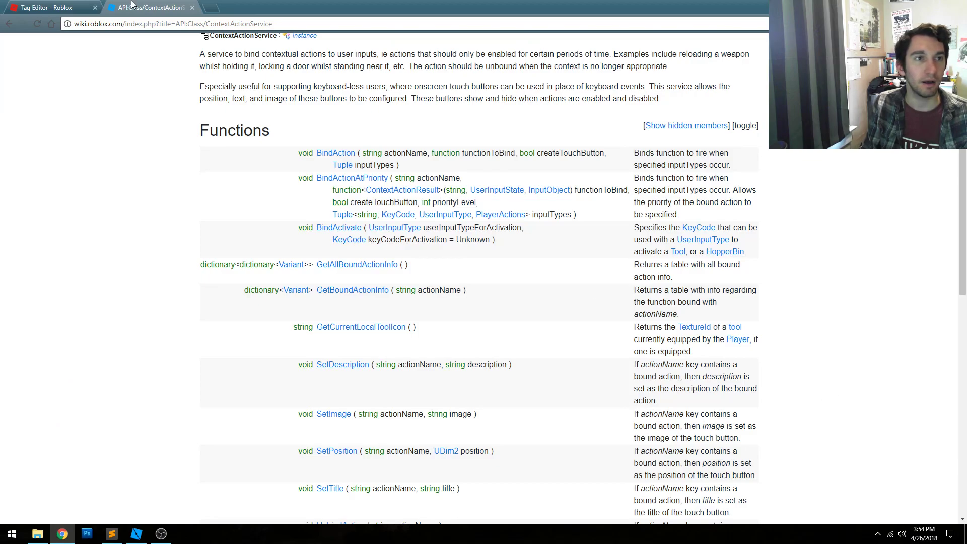
Return to Roblox Studio after reviewing the ContextActionService Functions table.
{"action": "left_click", "coordinate": [46, 6]}
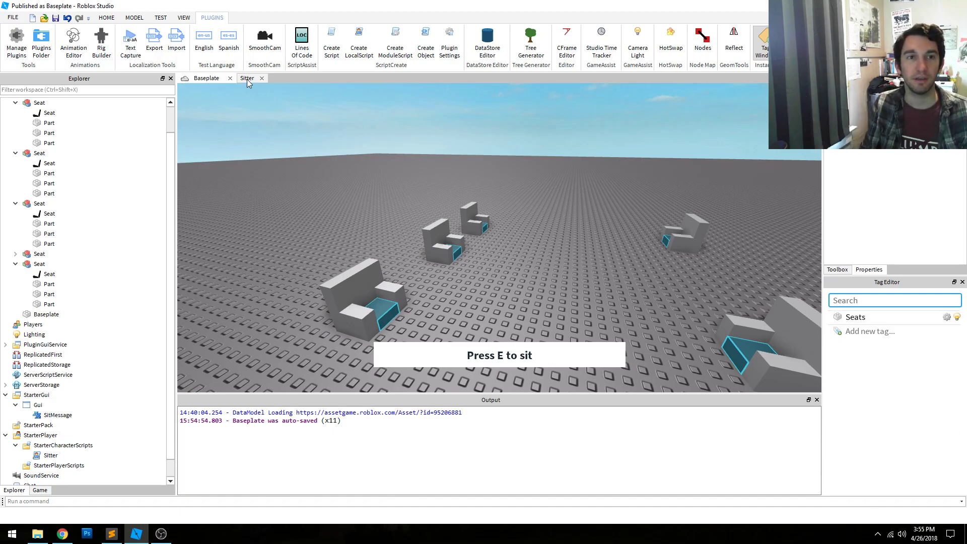
Review the Sitter script's seat loop, check the Seats-tagged chairs in Baseplate, then return.
{"action": "left_click", "coordinate": [247, 77]}
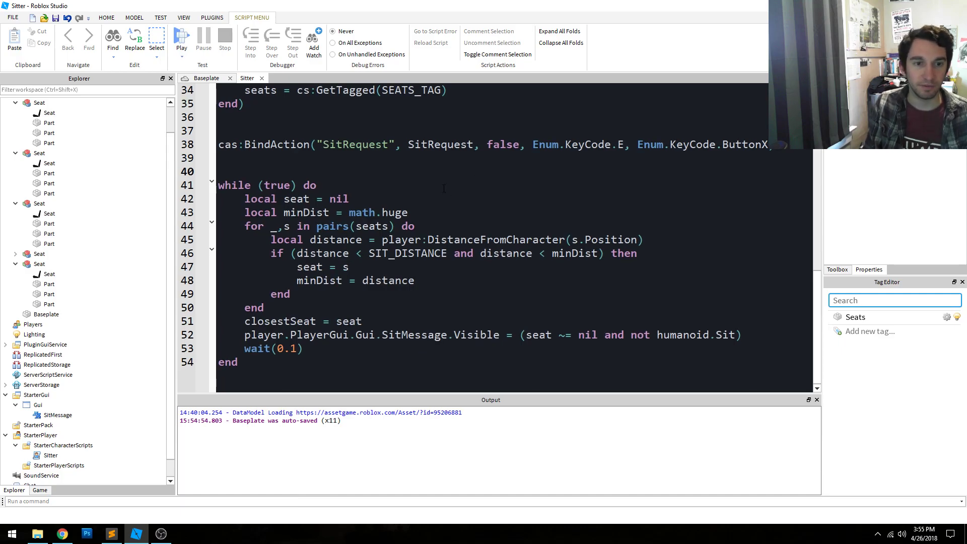
{"action": "scroll", "scroll_direction": "up", "scroll_amount": 3}
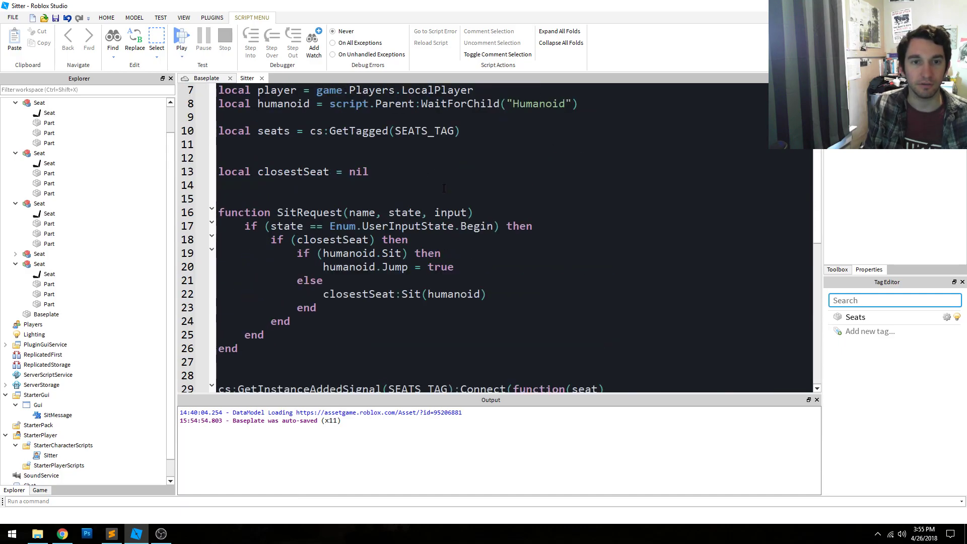
{"action": "scroll", "scroll_direction": "down", "scroll_amount": 3}
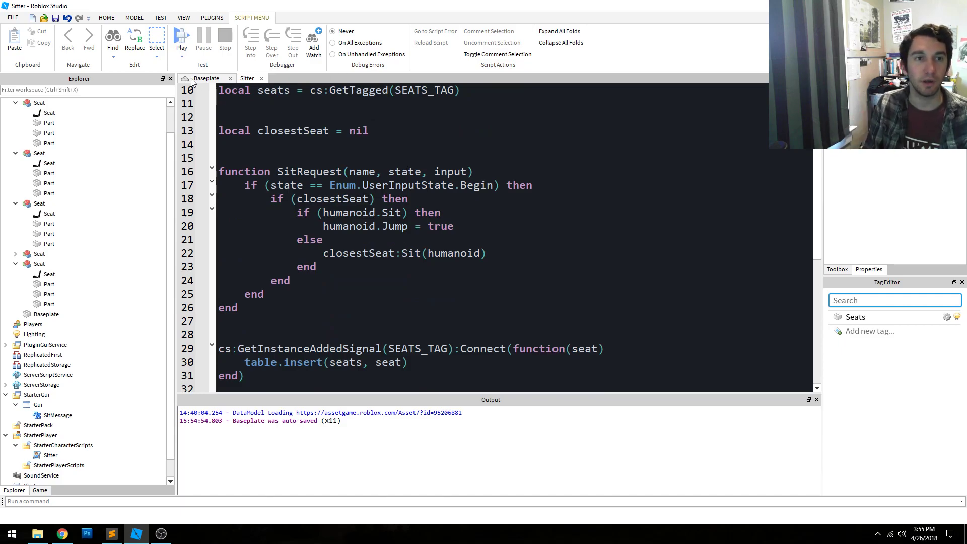
{"action": "left_click", "coordinate": [181, 39]}
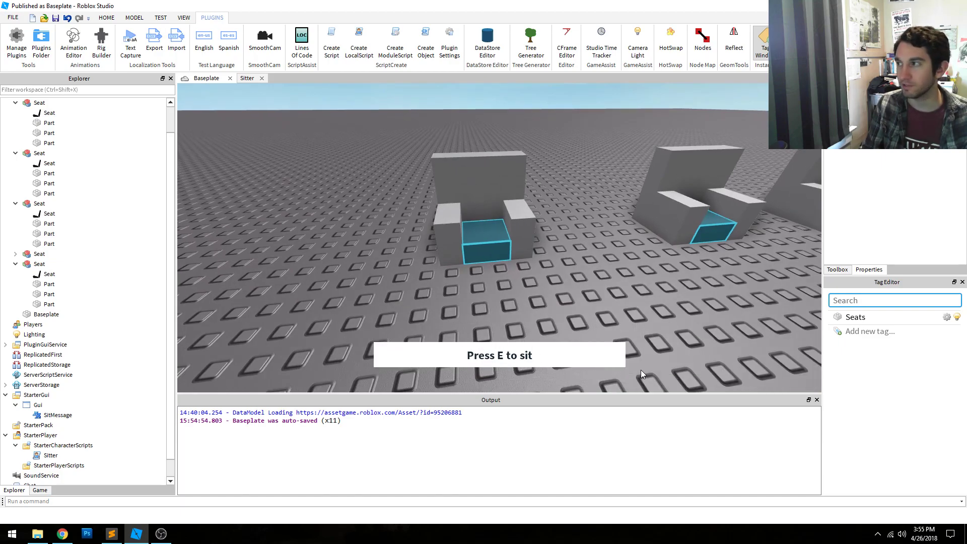
{"action": "mouse_move", "coordinate": [628, 362]}
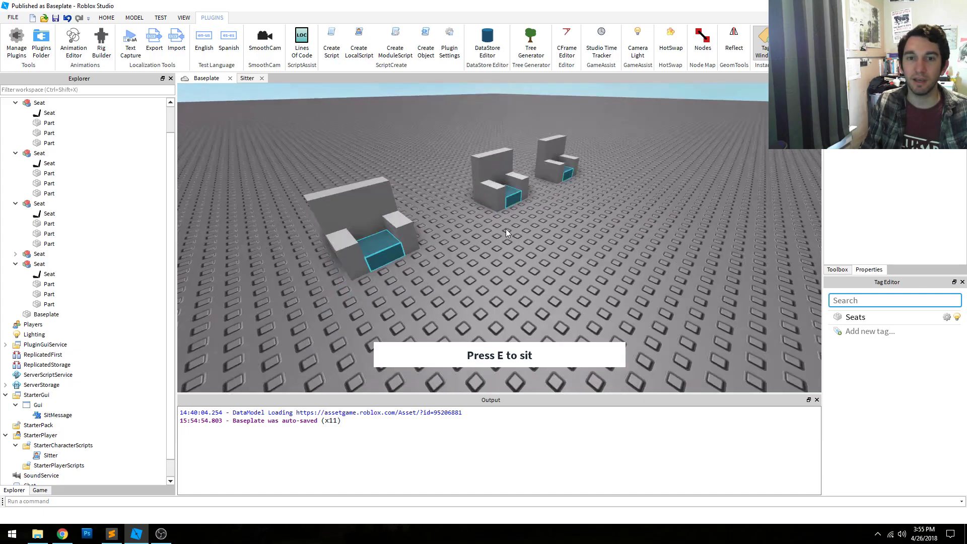
{"action": "left_click", "coordinate": [247, 78]}
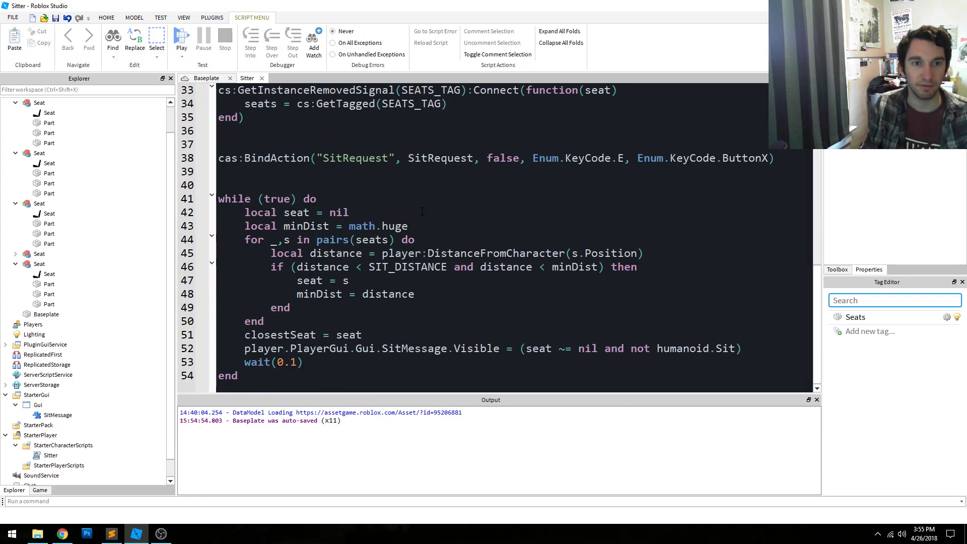
{"action": "scroll", "scroll_direction": "up", "scroll_amount": 3}
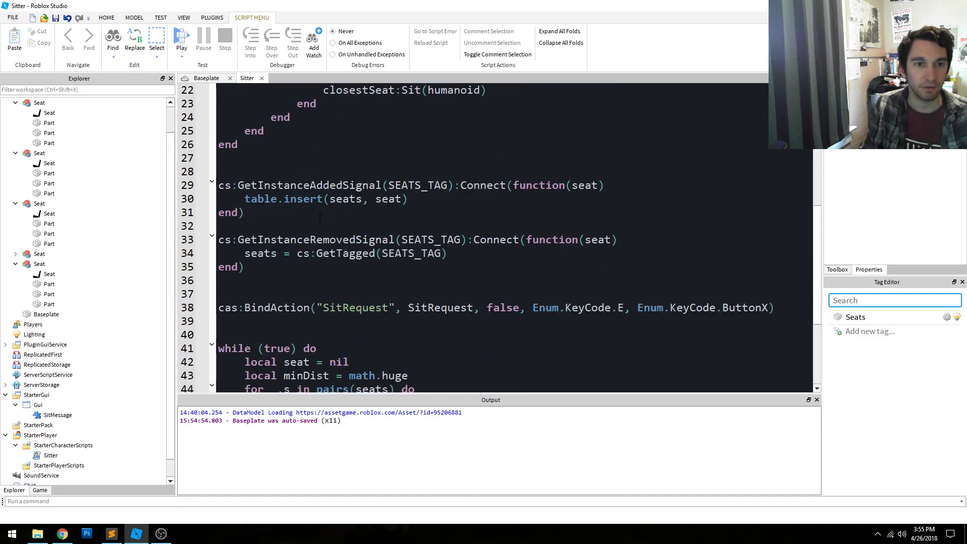
{"action": "scroll", "scroll_direction": "up", "scroll_amount": 3}
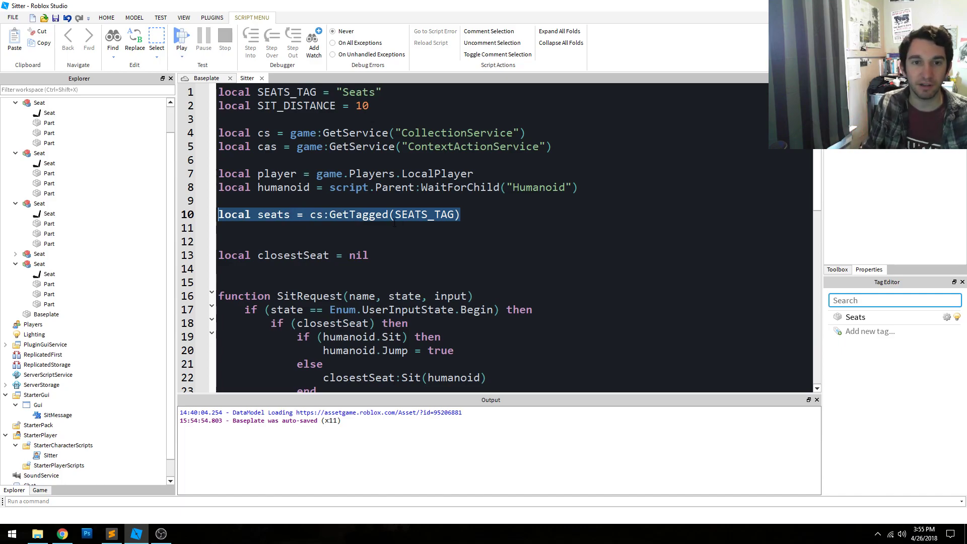
{"action": "left_click", "coordinate": [181, 38]}
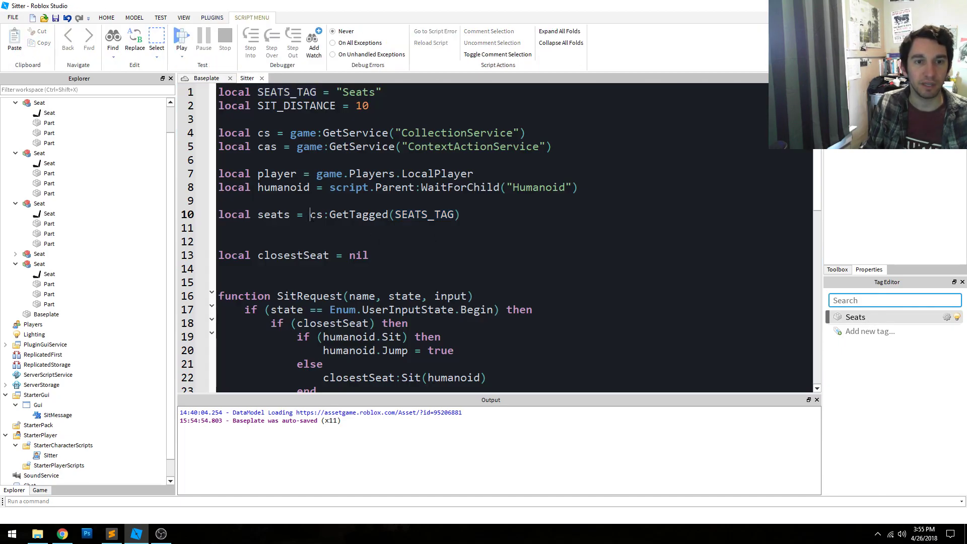
{"action": "triple_click", "coordinate": [338, 214]}
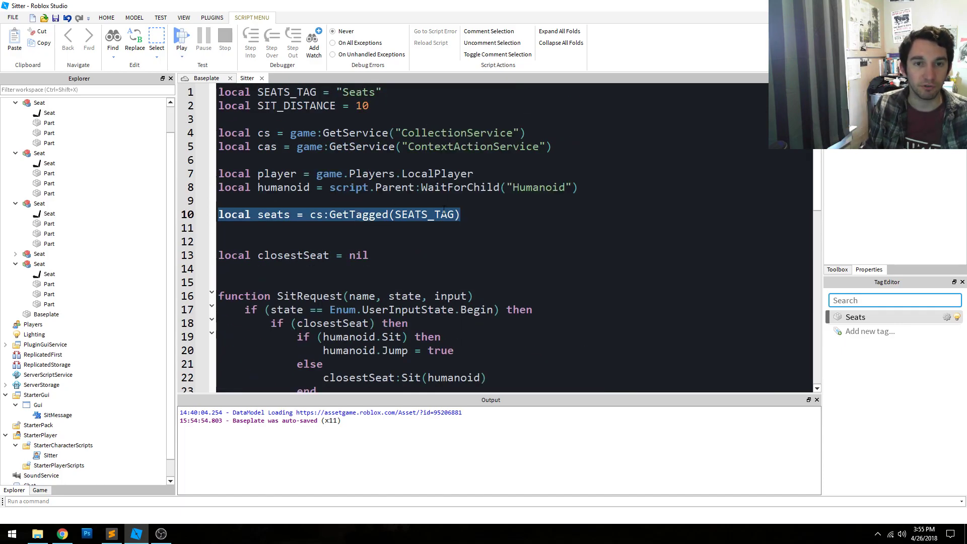
{"action": "scroll", "scroll_direction": "down", "scroll_amount": 3}
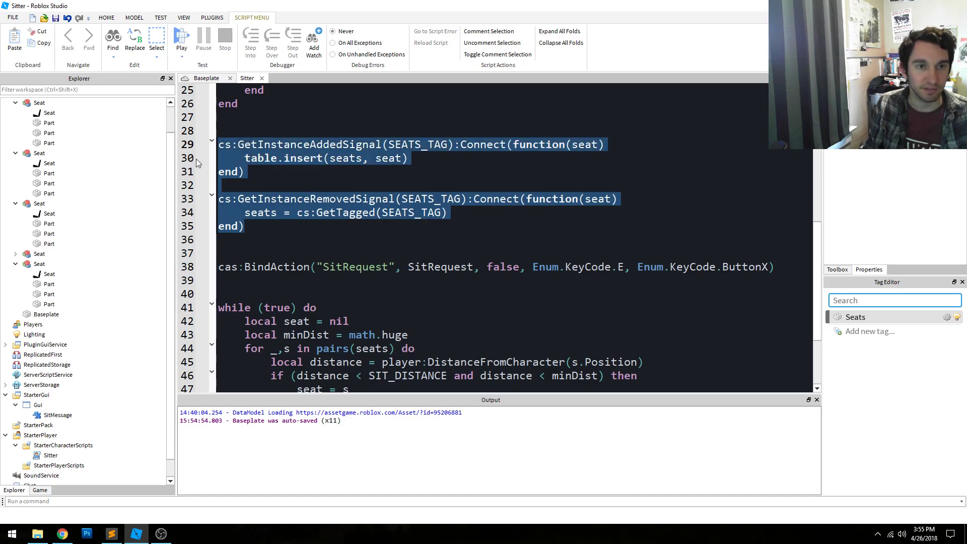
{"action": "scroll", "scroll_direction": "up", "scroll_amount": 3}
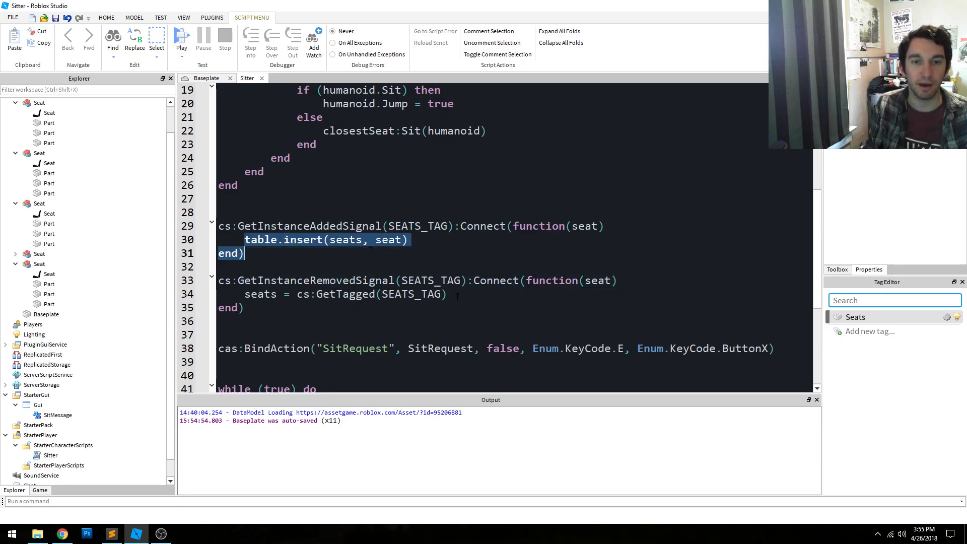
{"action": "scroll", "scroll_direction": "up", "scroll_amount": 3}
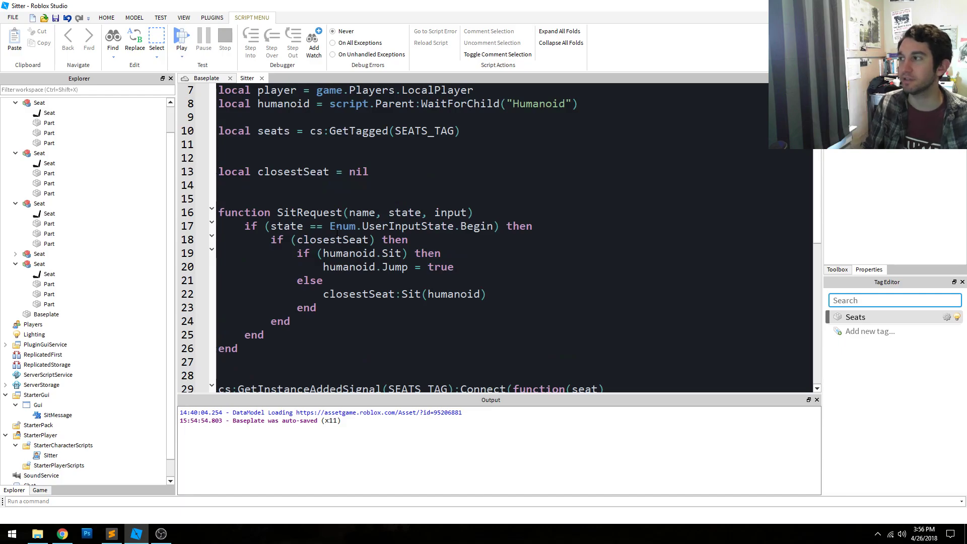
{"action": "scroll", "scroll_direction": "down", "scroll_amount": 3}
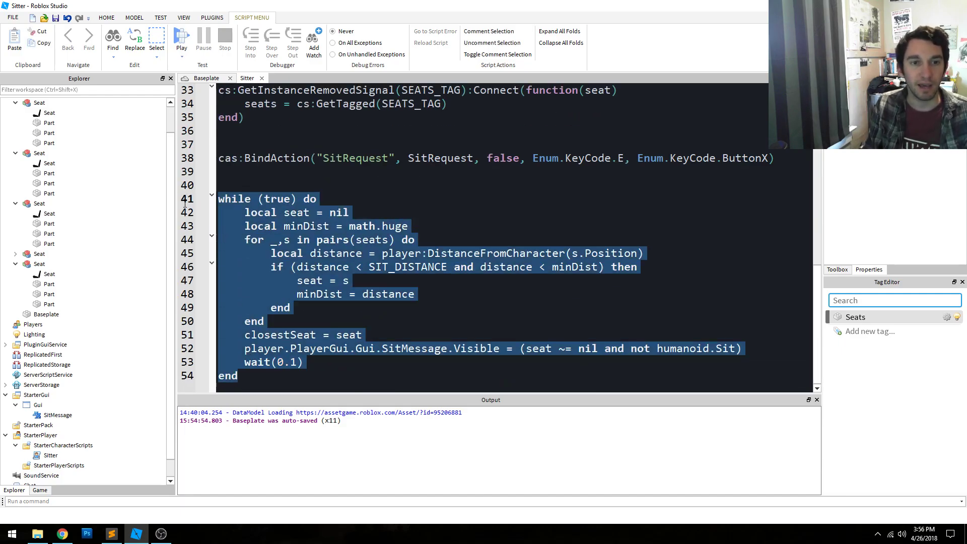
{"action": "left_click", "coordinate": [353, 375]}
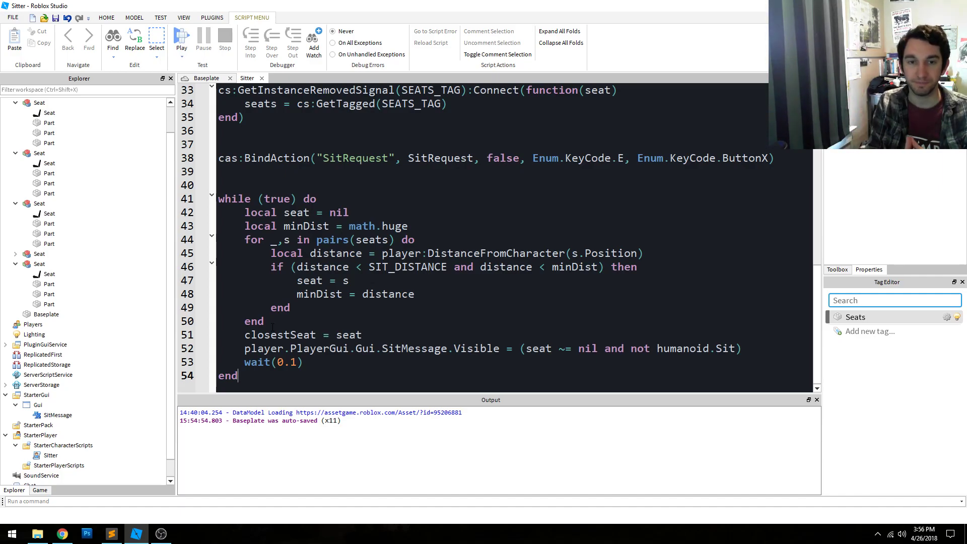
{"action": "scroll", "scroll_direction": "up", "scroll_amount": 3}
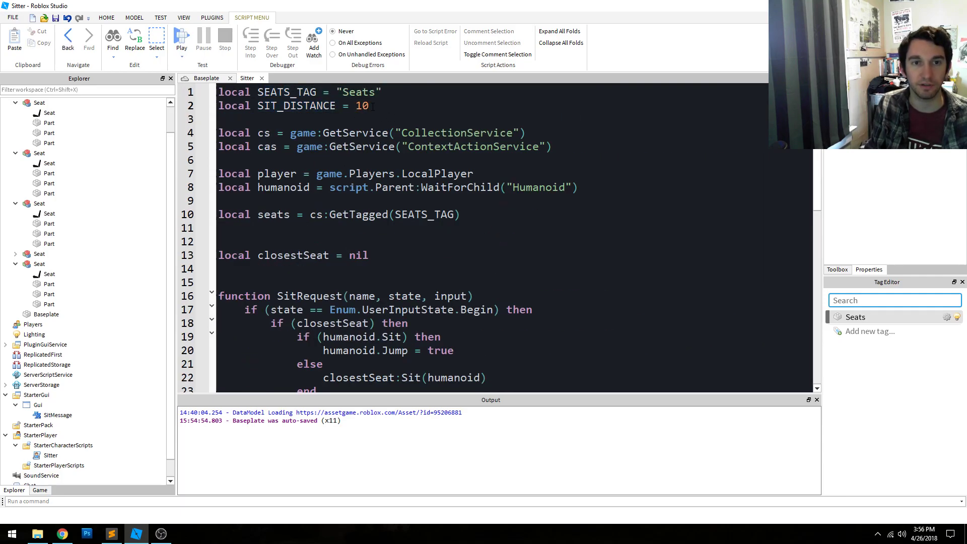
{"action": "scroll", "scroll_direction": "down", "scroll_amount": 3}
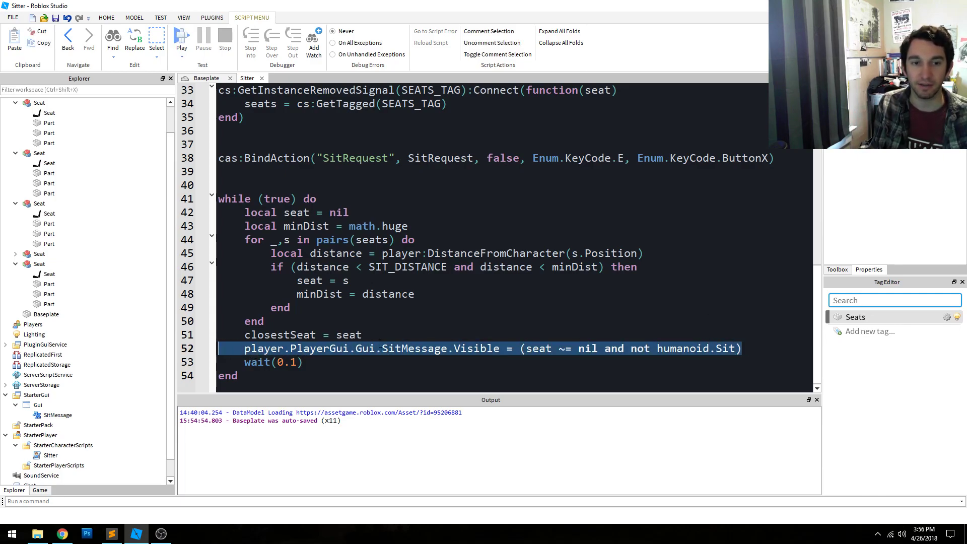
{"action": "left_click", "coordinate": [388, 280]}
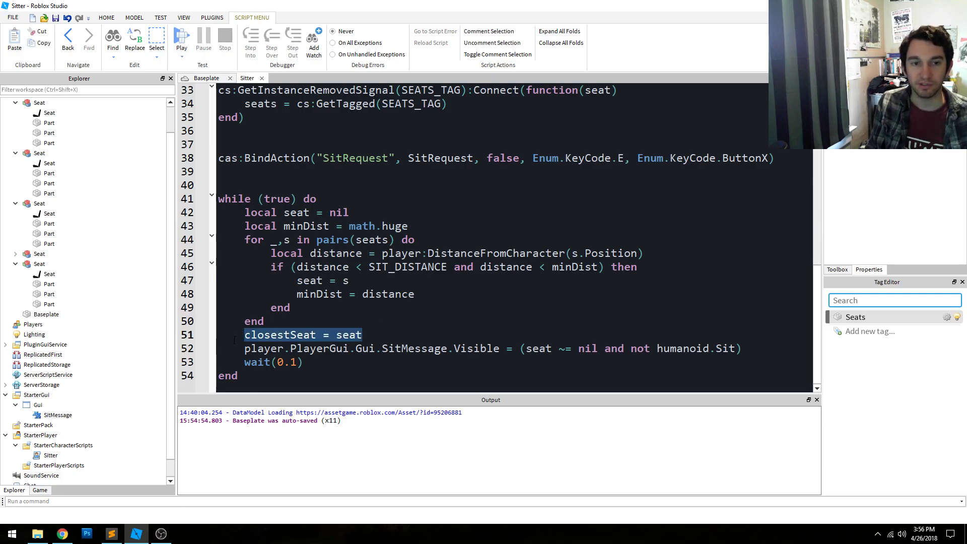
{"action": "left_click", "coordinate": [405, 336]}
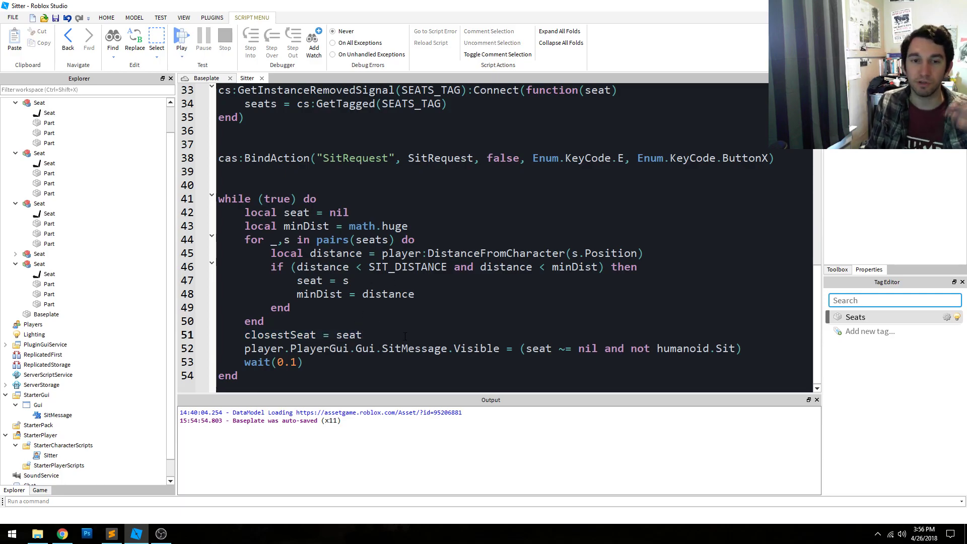
{"action": "scroll", "scroll_direction": "up", "scroll_amount": 3}
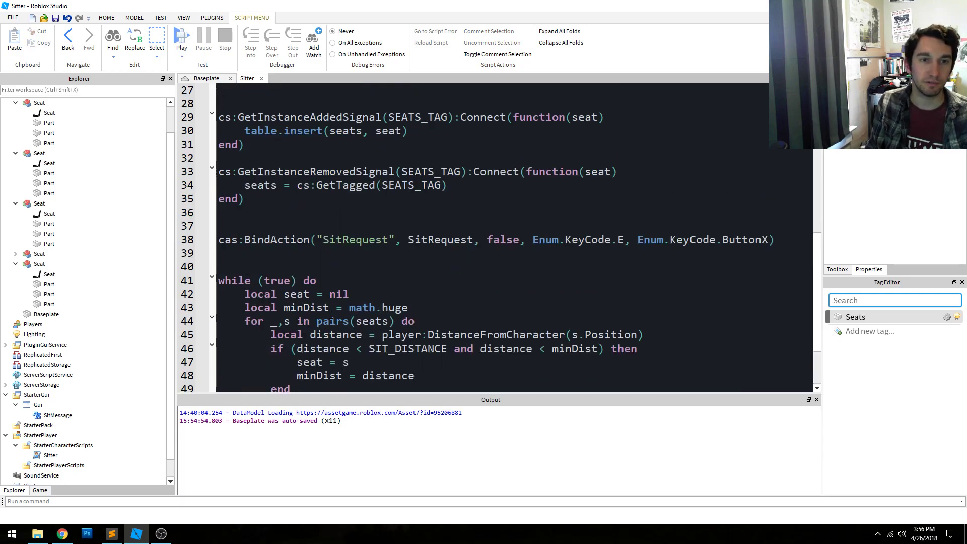
{"action": "left_click", "coordinate": [775, 239]}
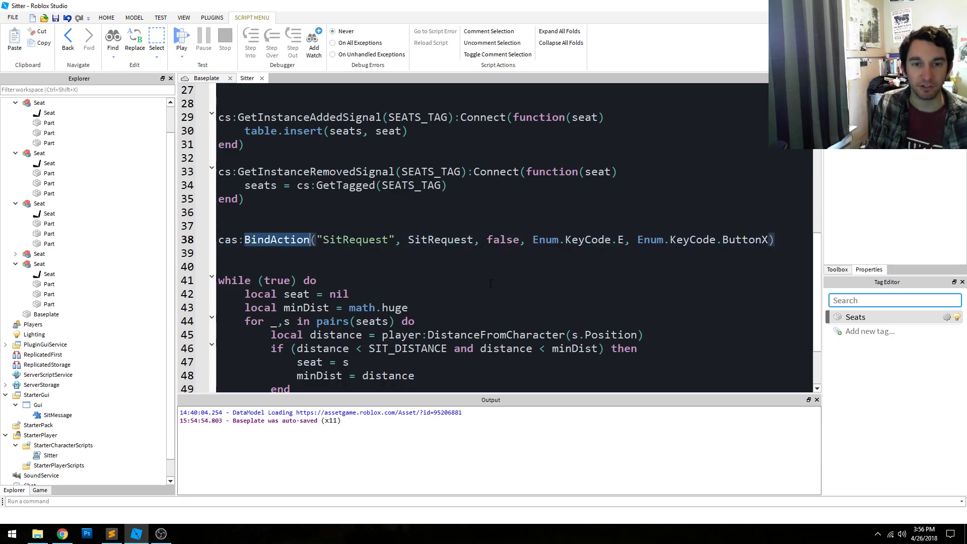
{"action": "double_click", "coordinate": [579, 239]}
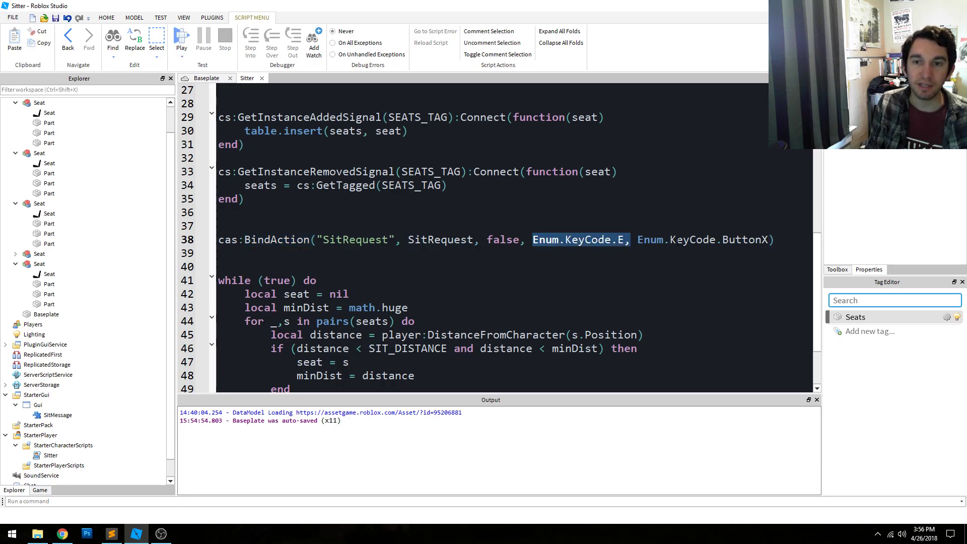
{"action": "left_click", "coordinate": [776, 239]}
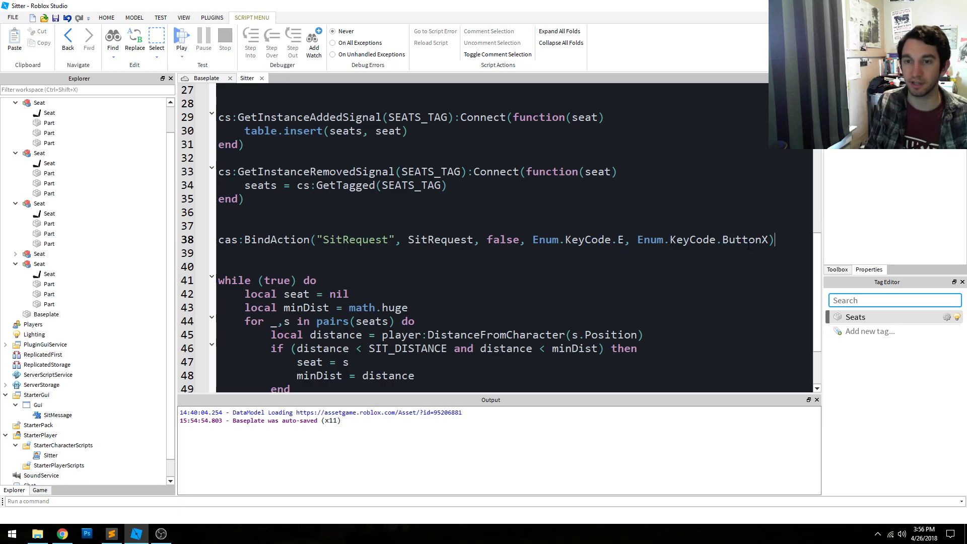
{"action": "scroll", "scroll_direction": "up", "scroll_amount": 3}
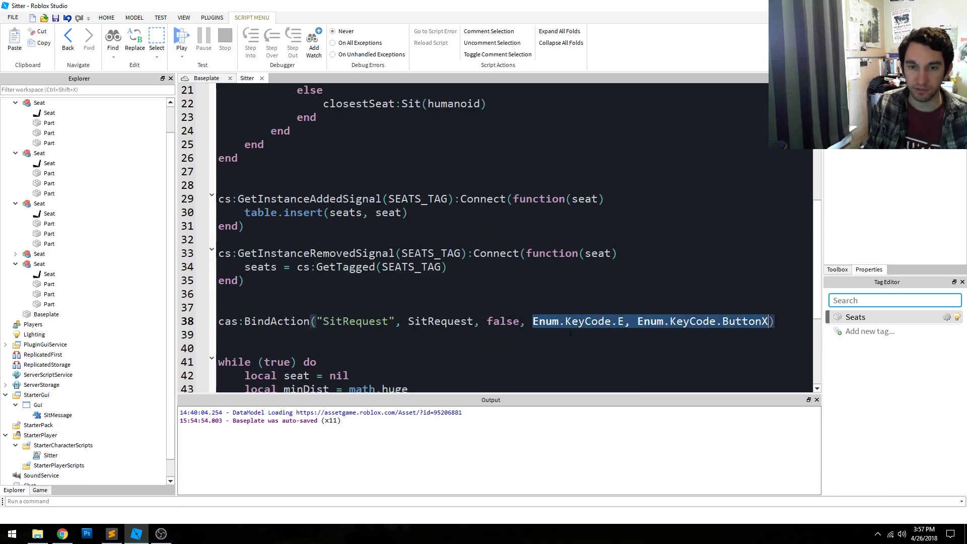
{"action": "scroll", "scroll_direction": "up", "scroll_amount": 3}
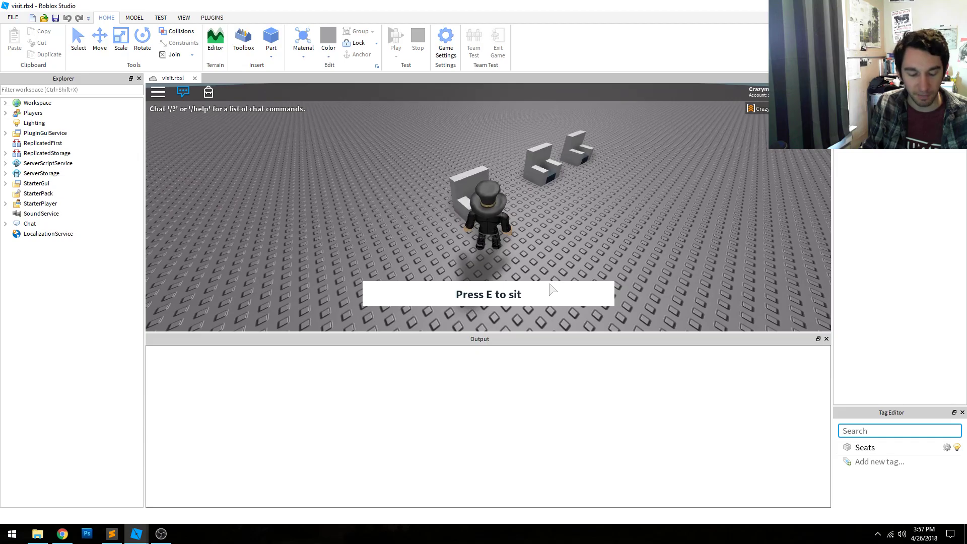
Sit the avatar in a nearby seat with E, then stand back up.
{"action": "key", "text": "e"}
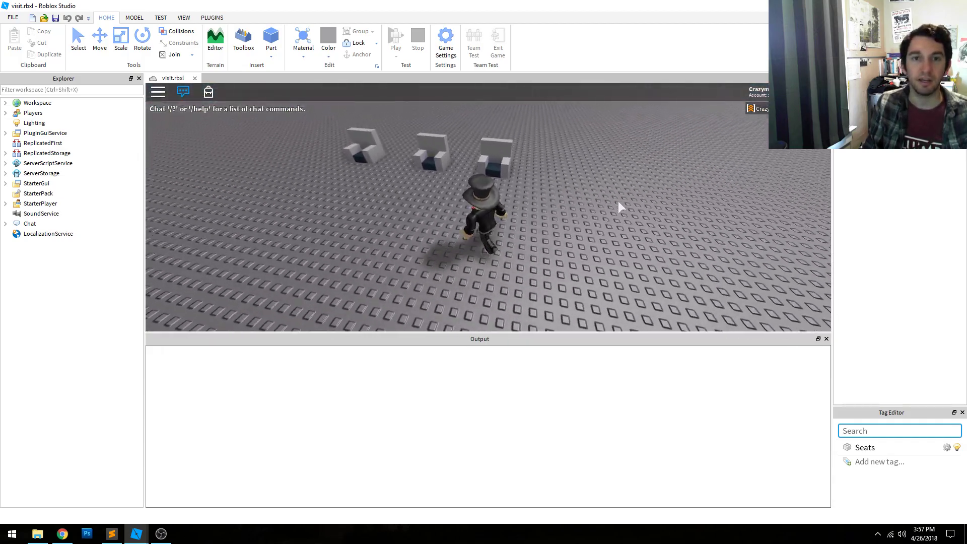
{"action": "key", "text": "w"}
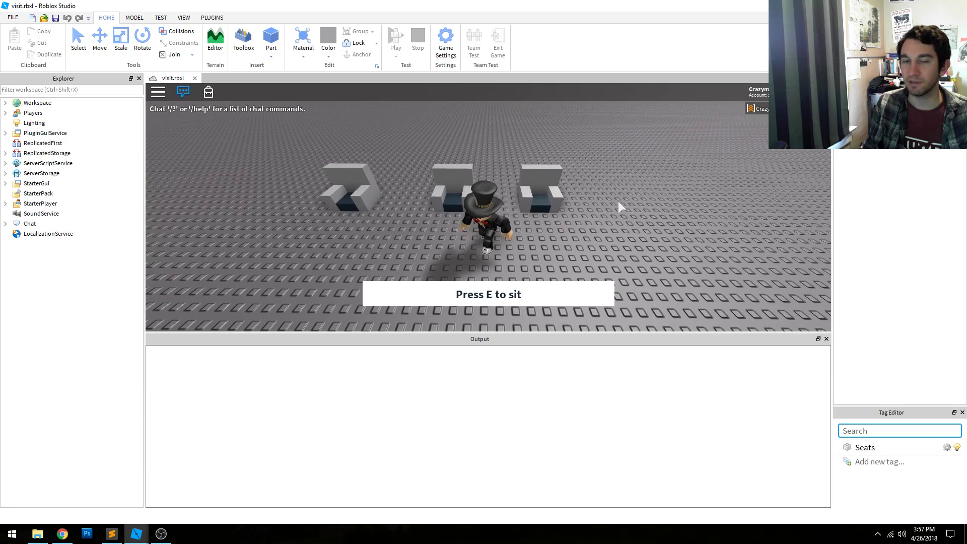